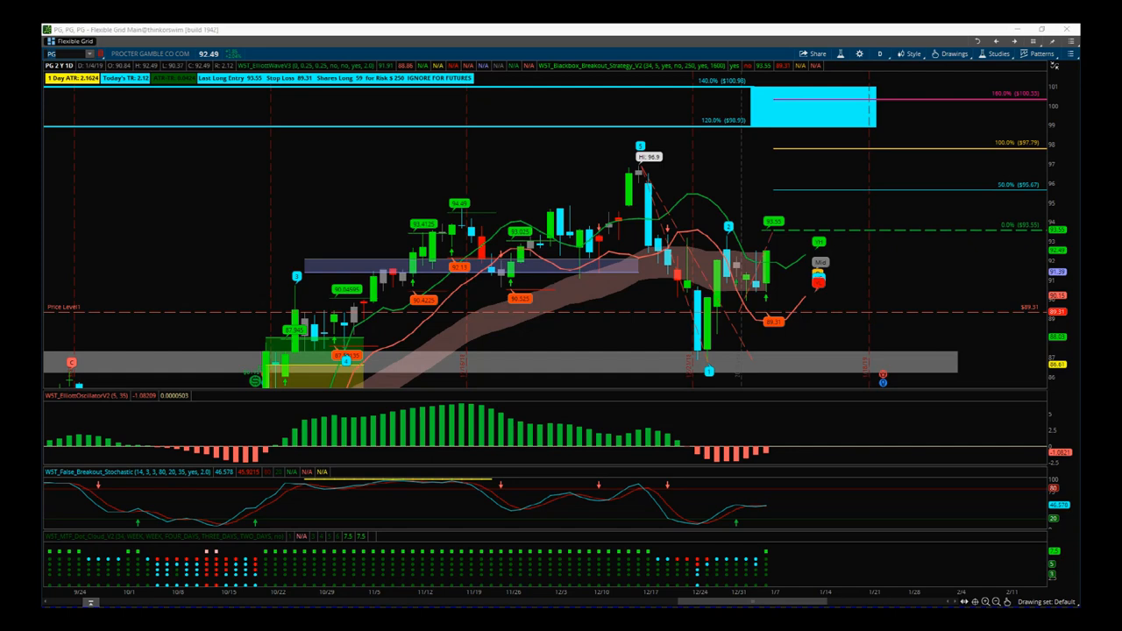
pyautogui.moveTo(534, 193)
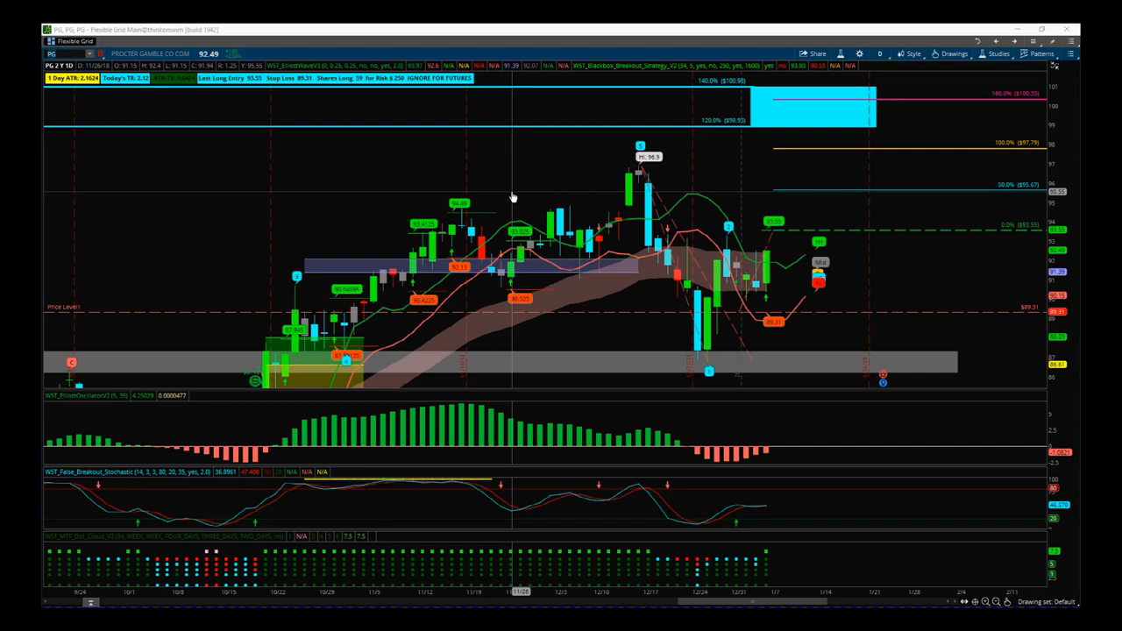
pyautogui.moveTo(796, 526)
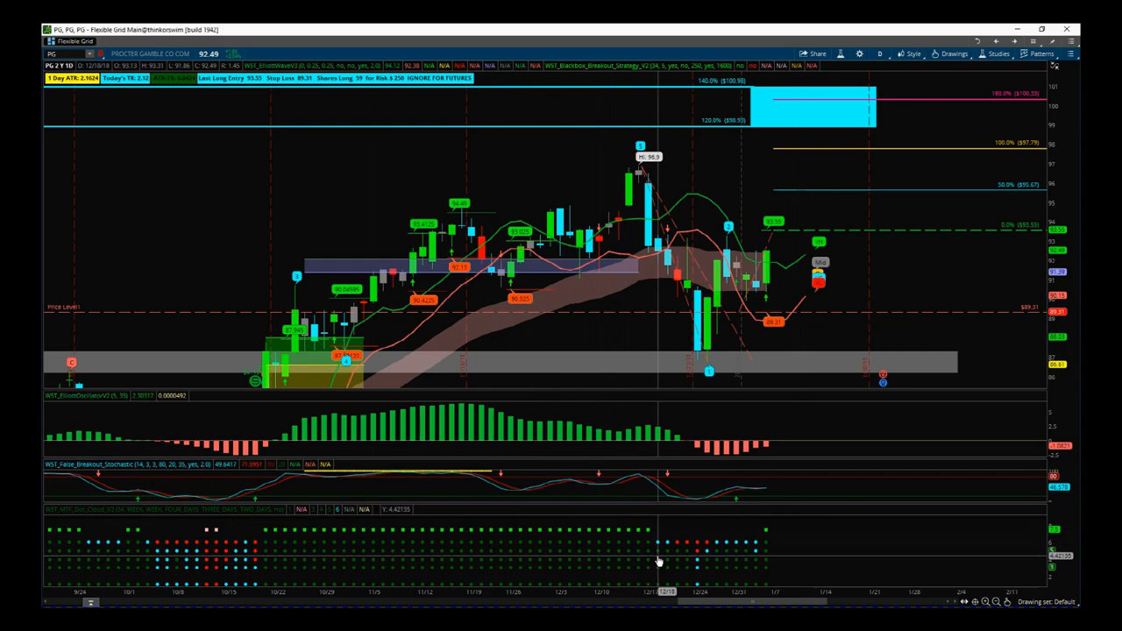
pyautogui.moveTo(456, 354)
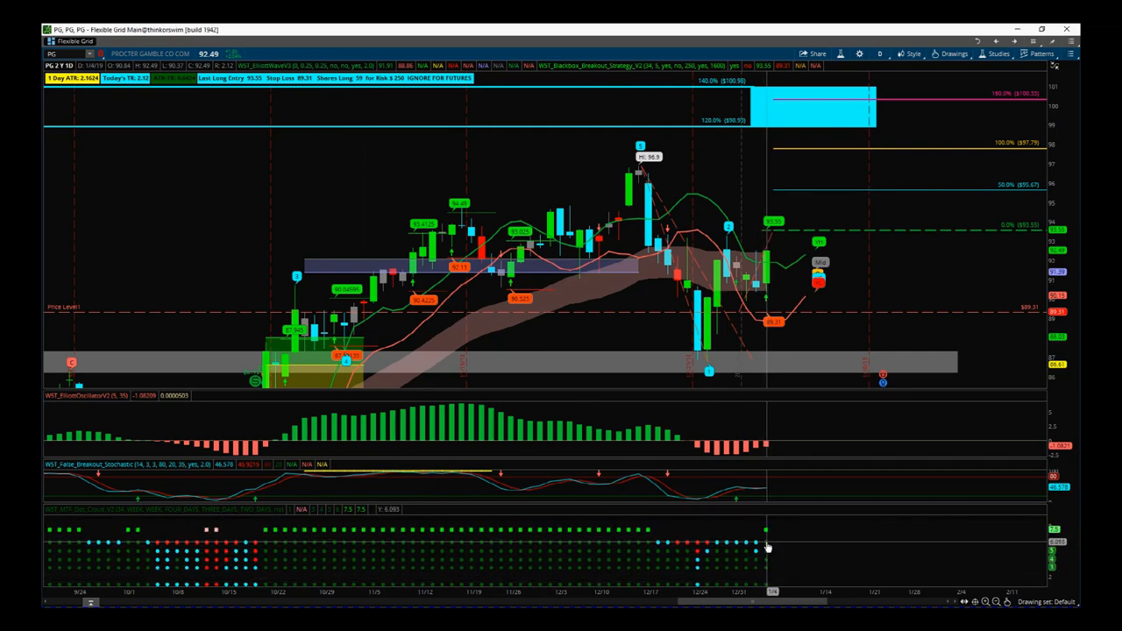
pyautogui.moveTo(775, 256)
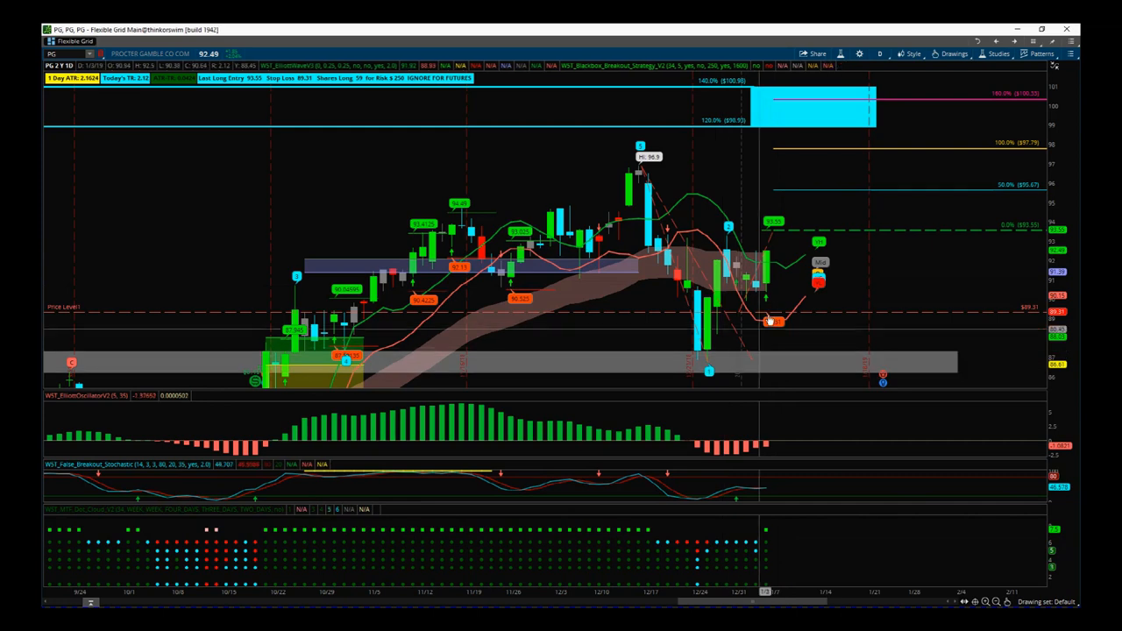
pyautogui.moveTo(757, 323)
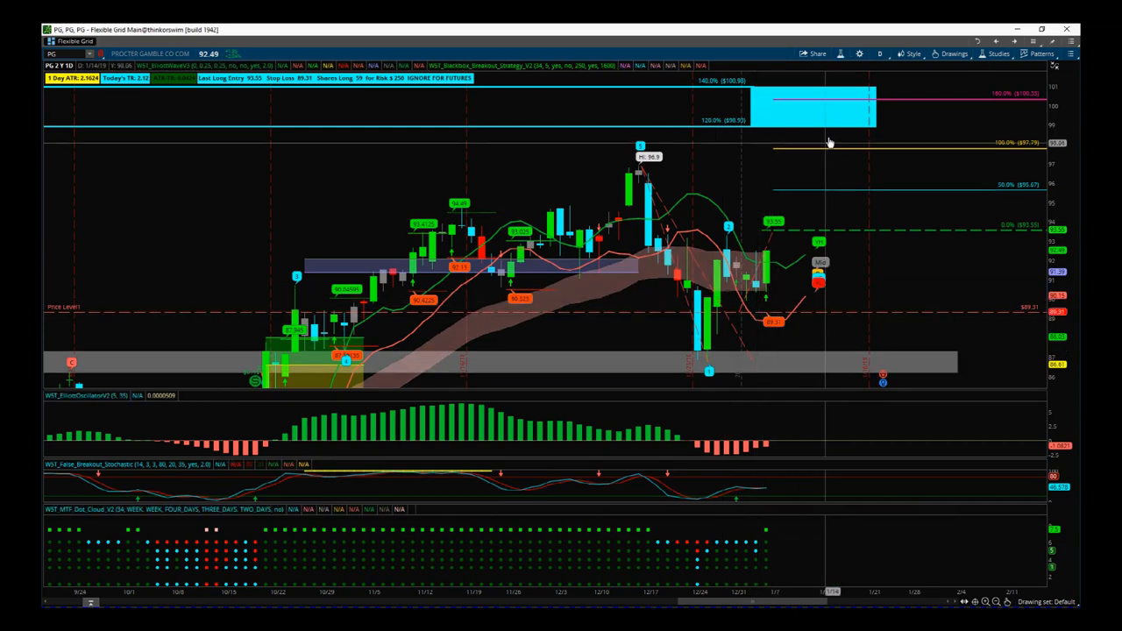
pyautogui.moveTo(845, 133)
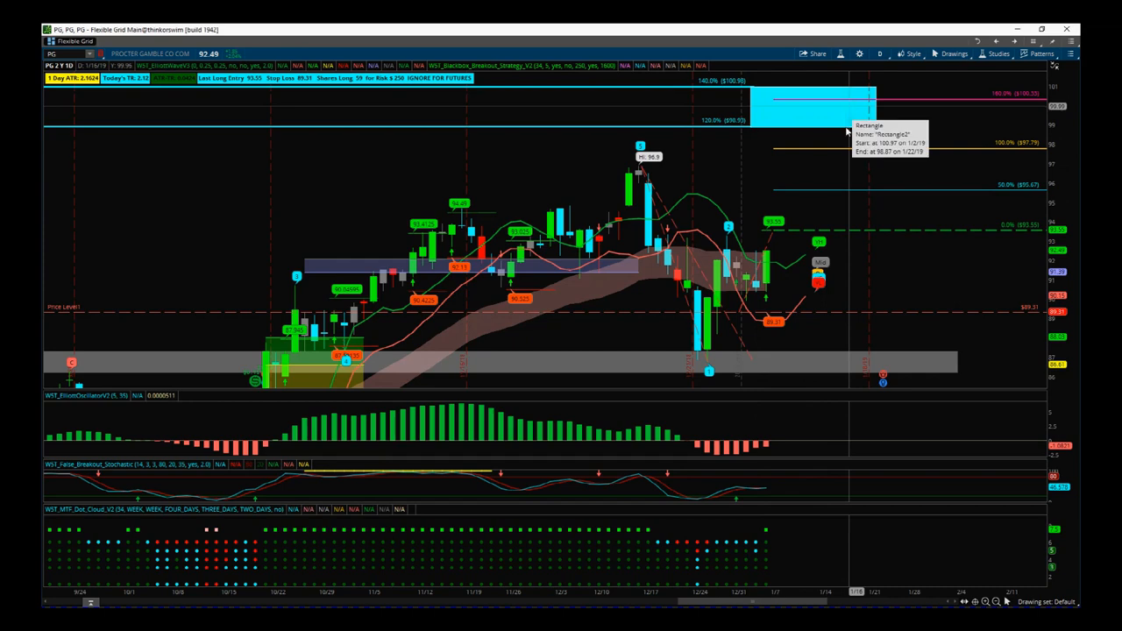
pyautogui.moveTo(764, 302)
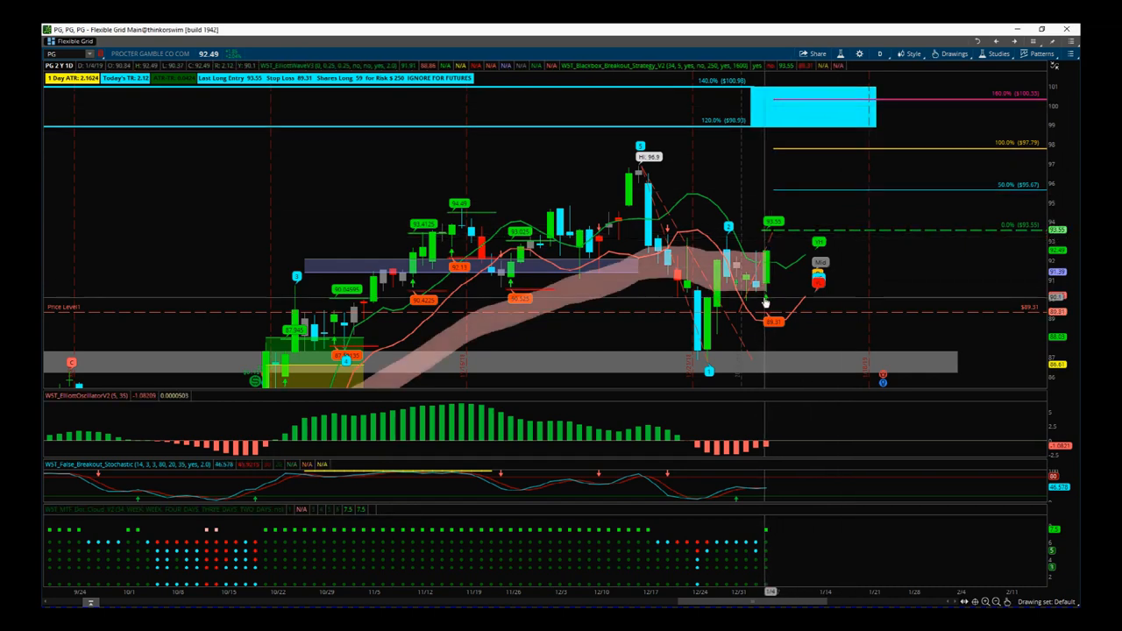
pyautogui.moveTo(768, 267)
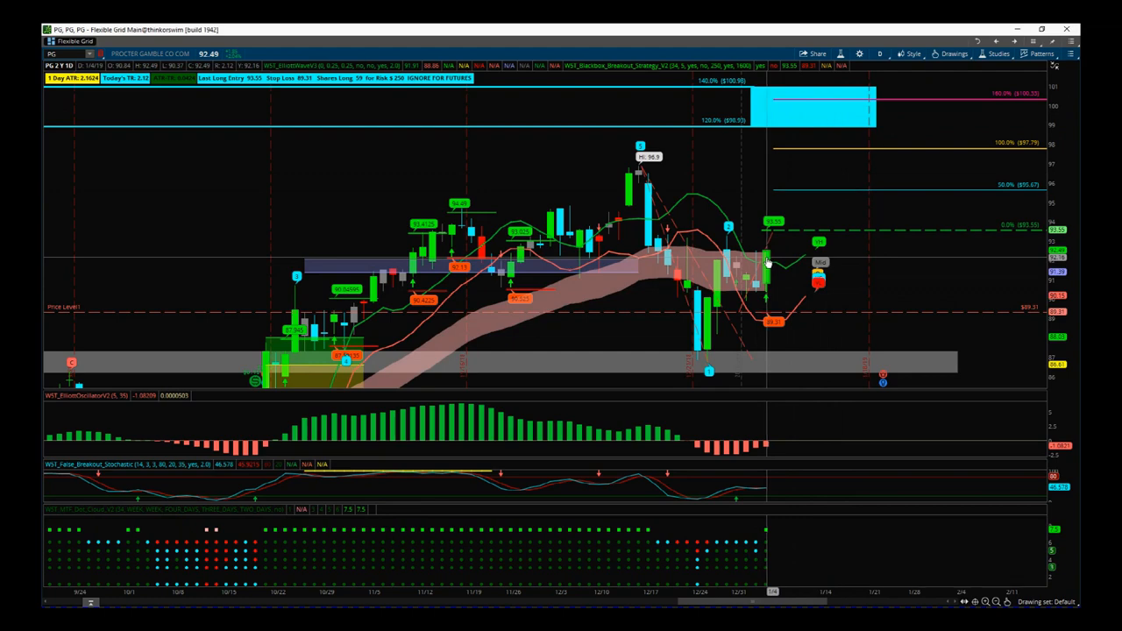
pyautogui.moveTo(768, 260)
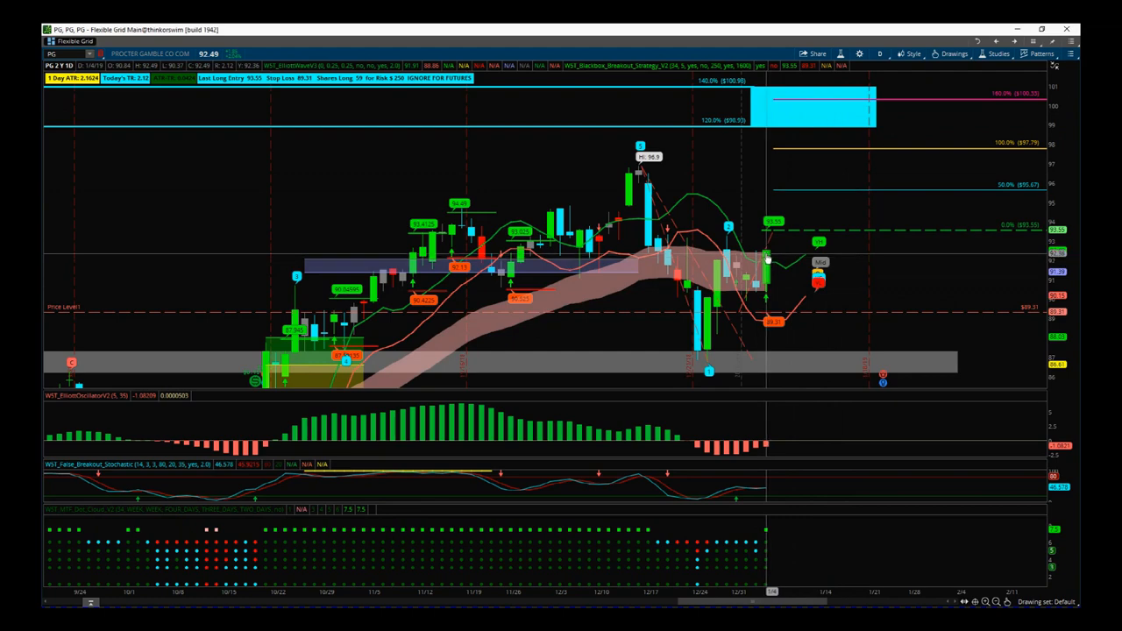
pyautogui.moveTo(750, 242)
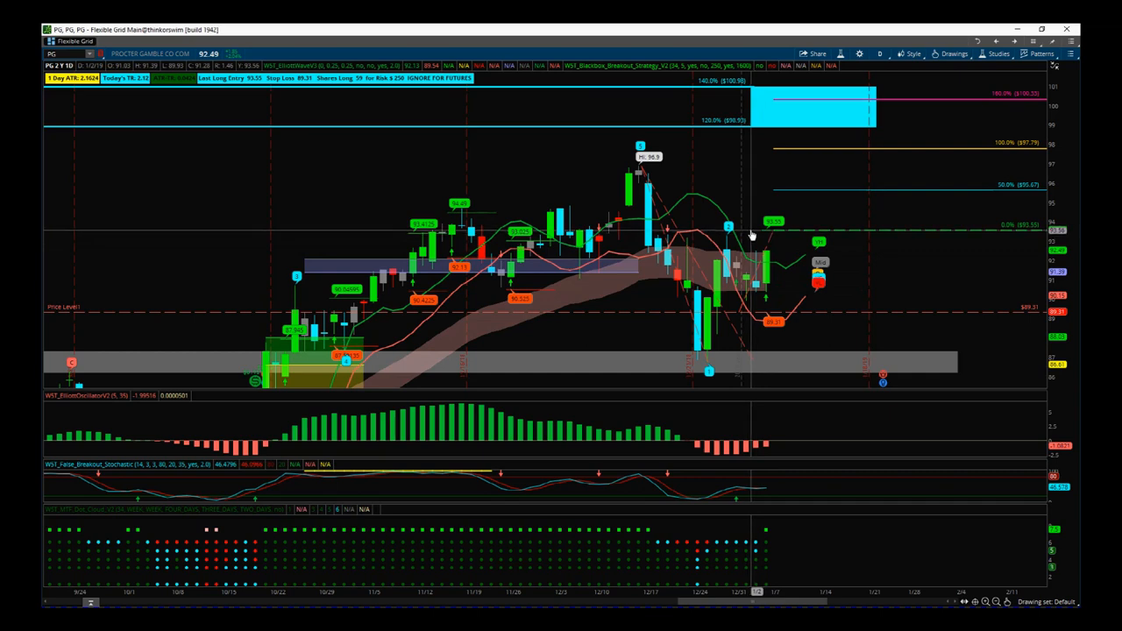
pyautogui.moveTo(763, 325)
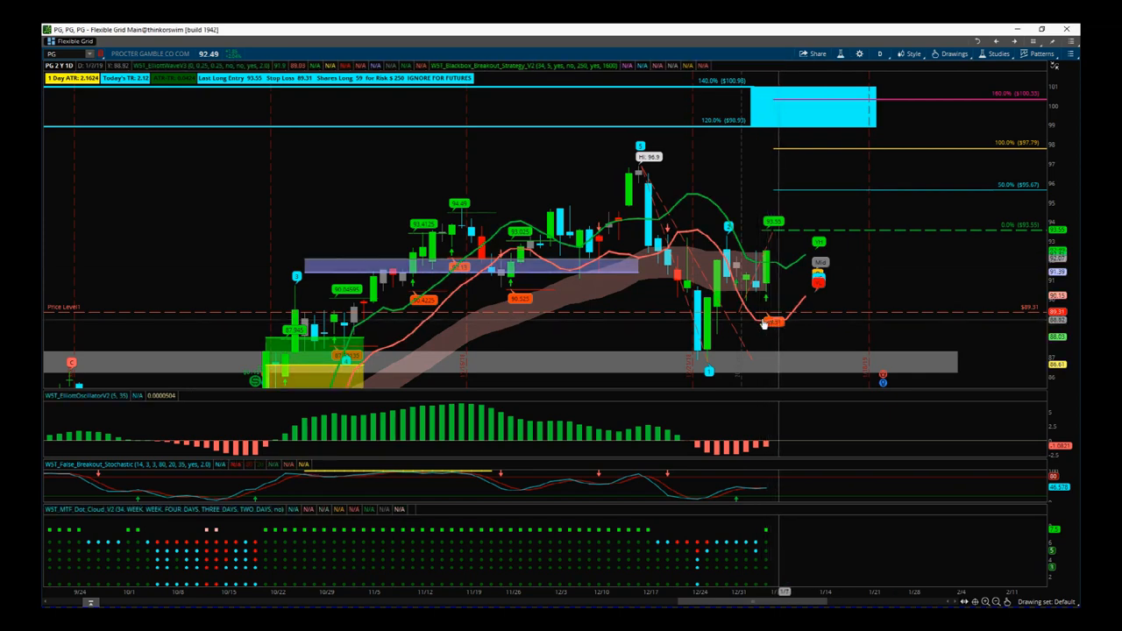
pyautogui.moveTo(618, 340)
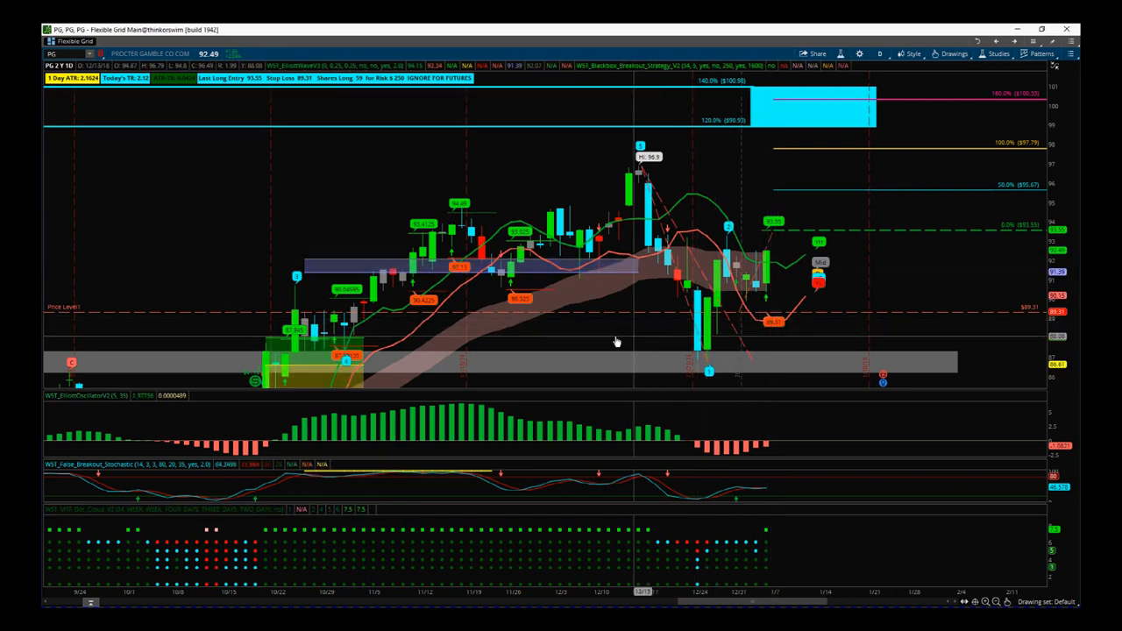
pyautogui.moveTo(705, 368)
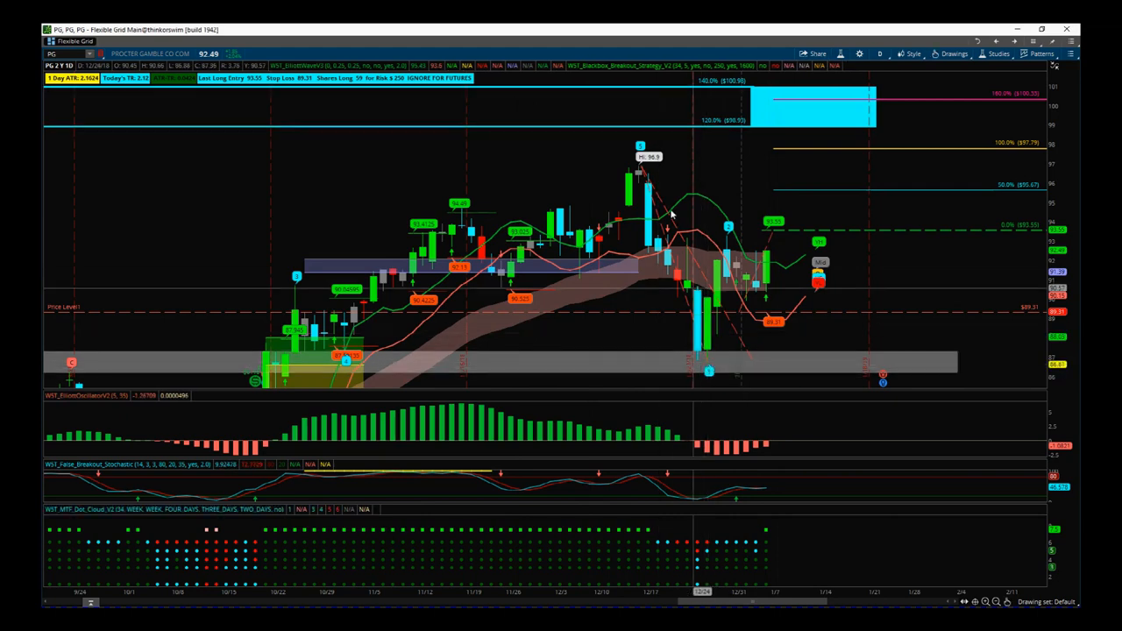
pyautogui.moveTo(635, 214)
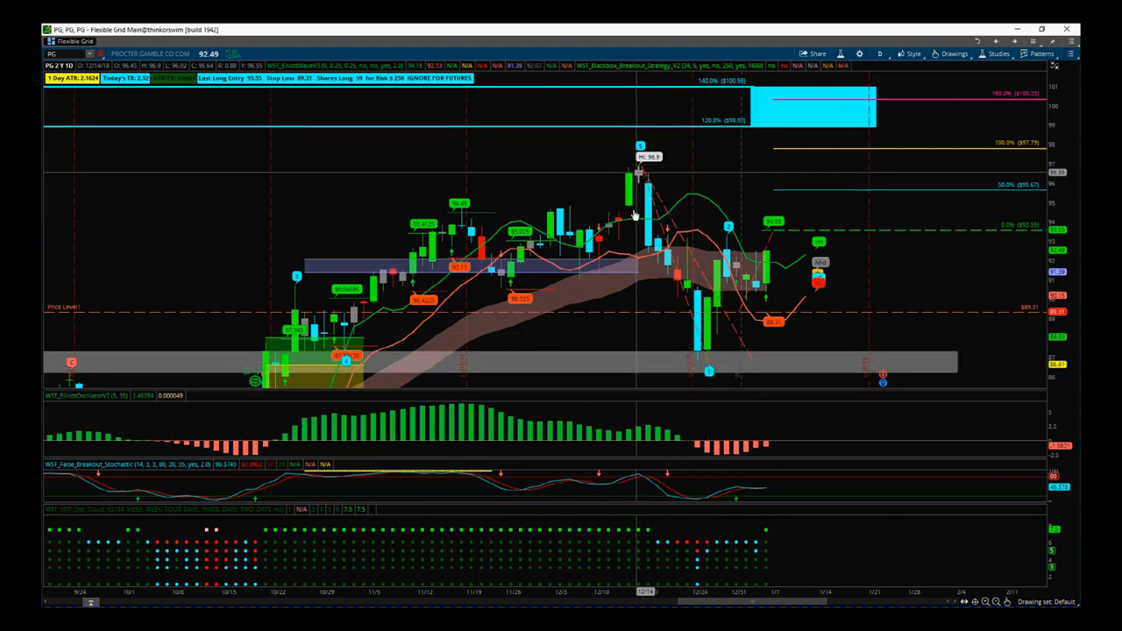
pyautogui.moveTo(709, 369)
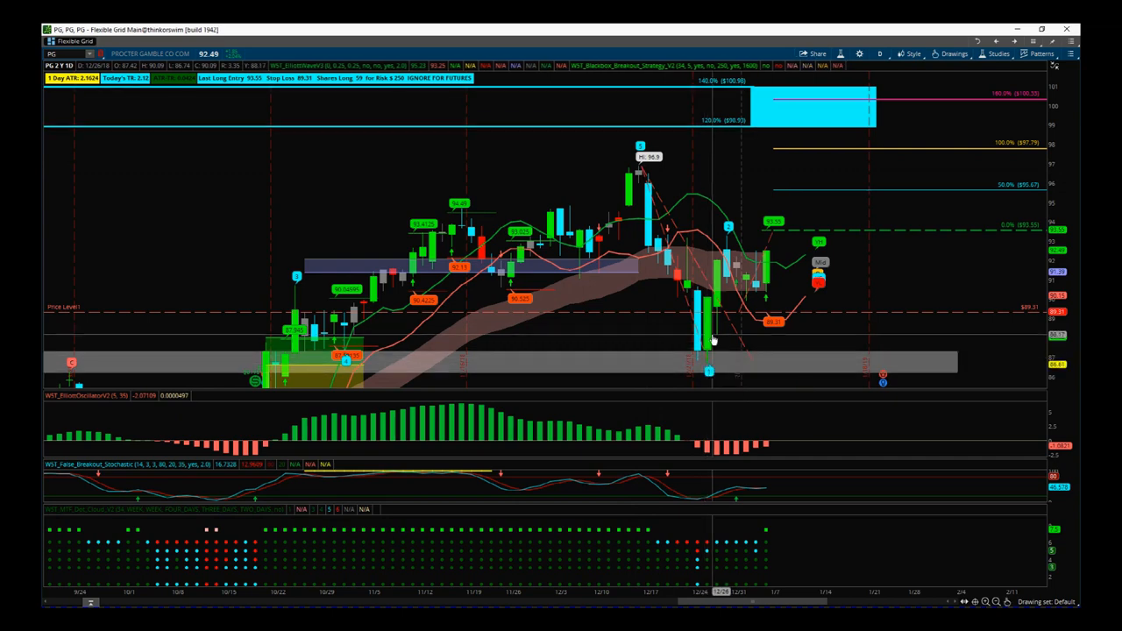
pyautogui.moveTo(658, 172)
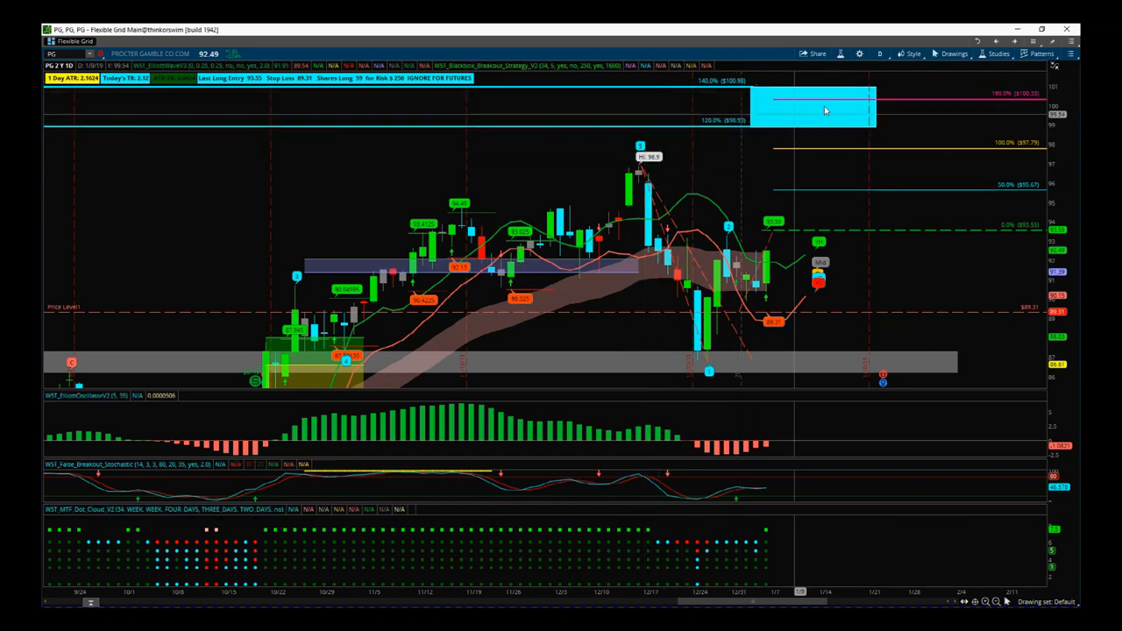
pyautogui.moveTo(771, 333)
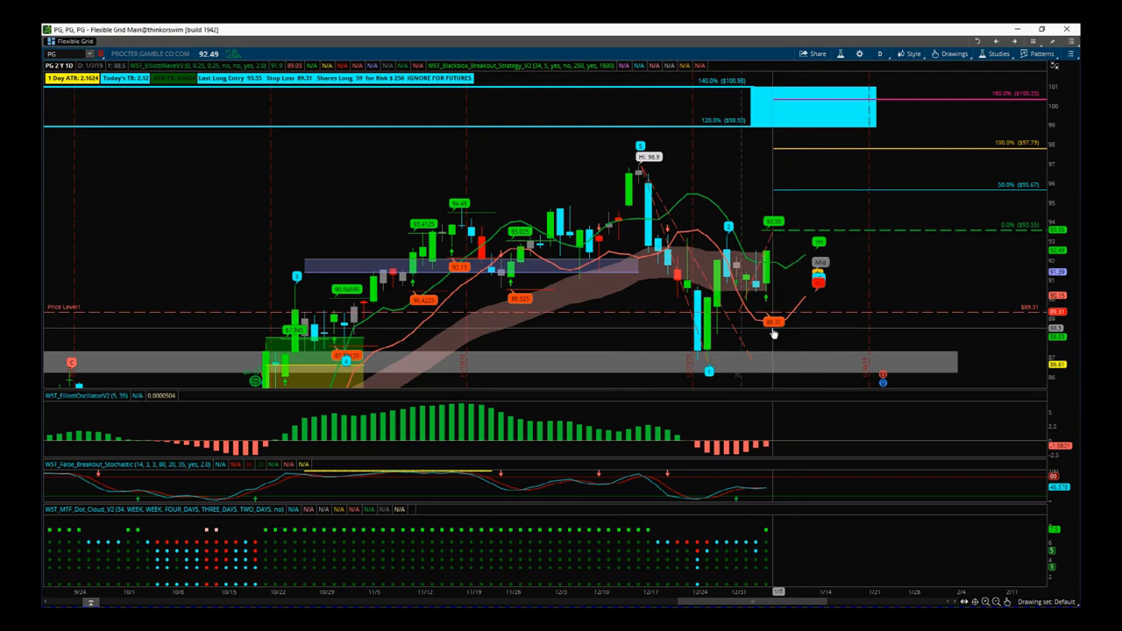
pyautogui.moveTo(833, 112)
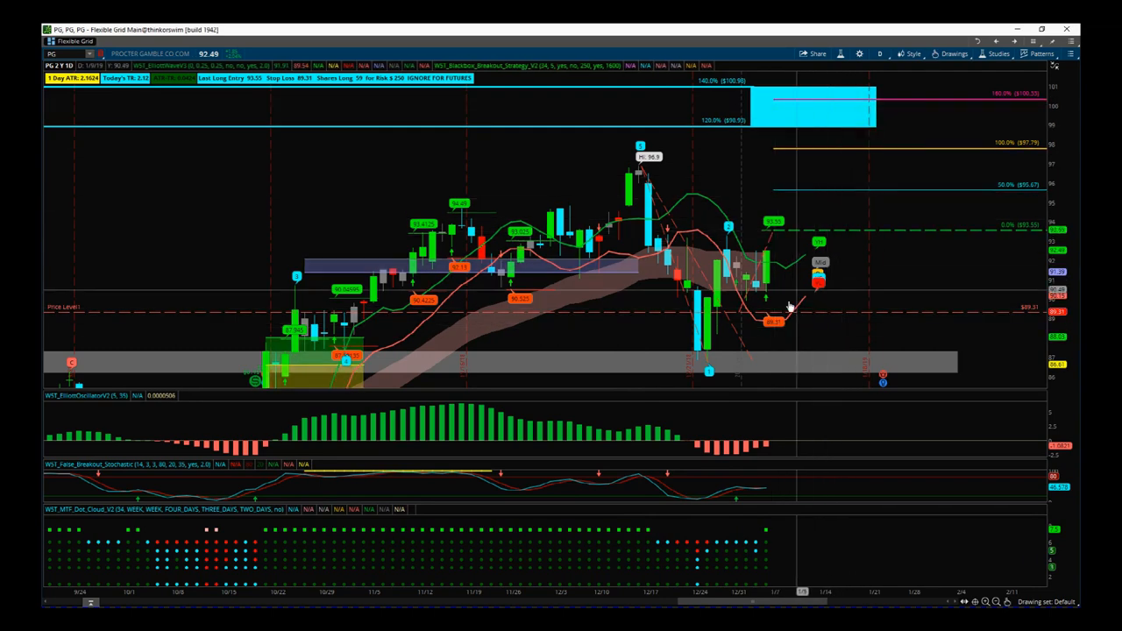
pyautogui.moveTo(708, 369)
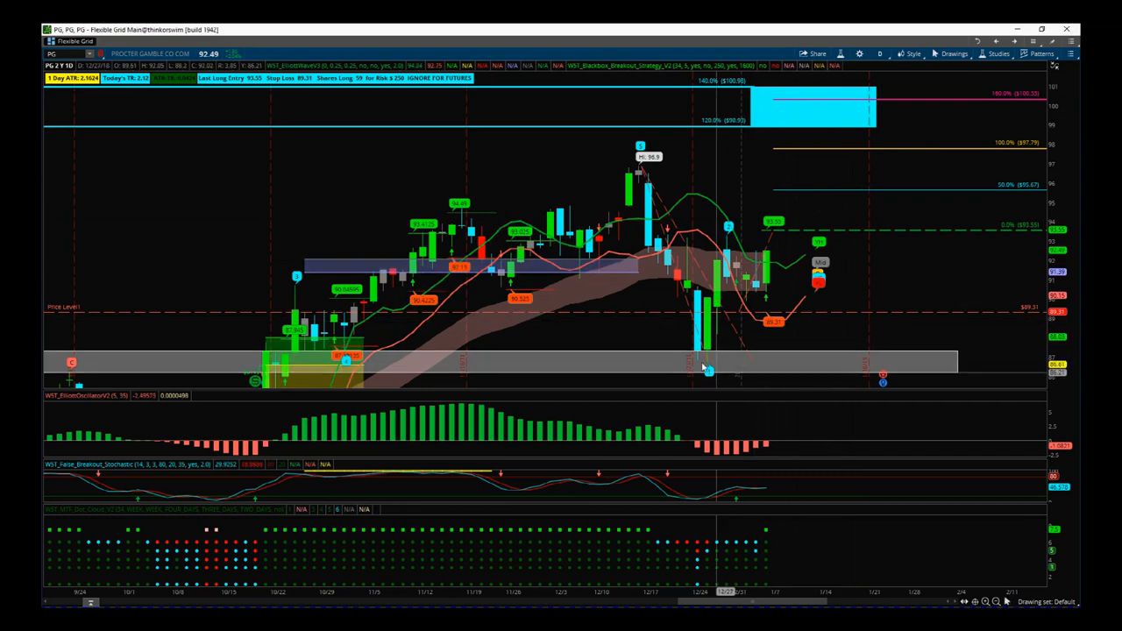
pyautogui.moveTo(534, 354)
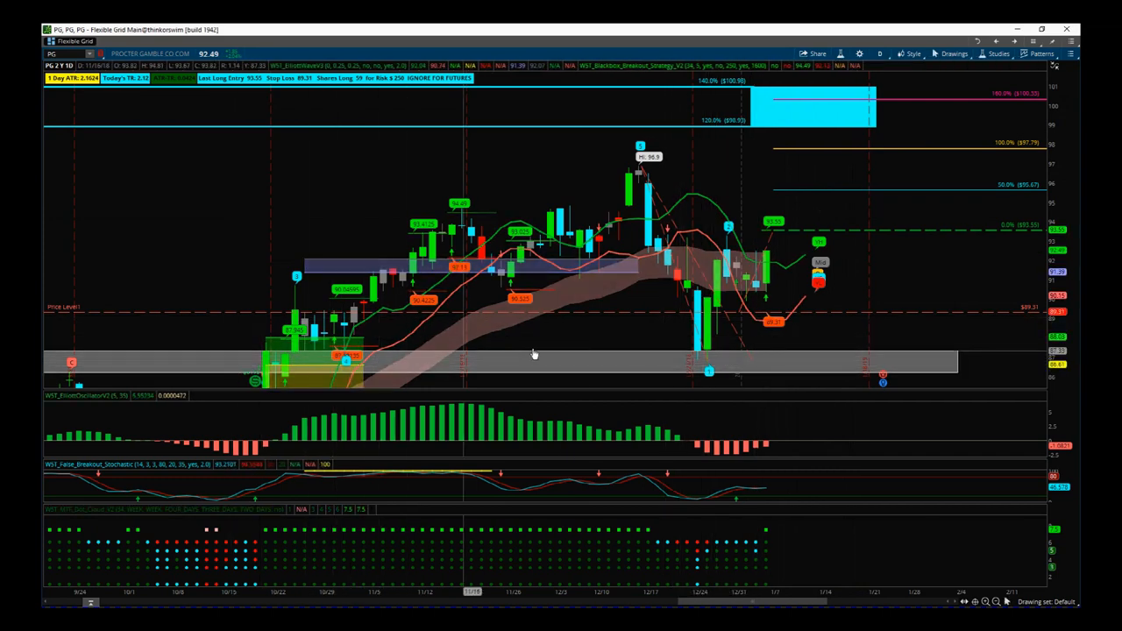
pyautogui.moveTo(947, 361)
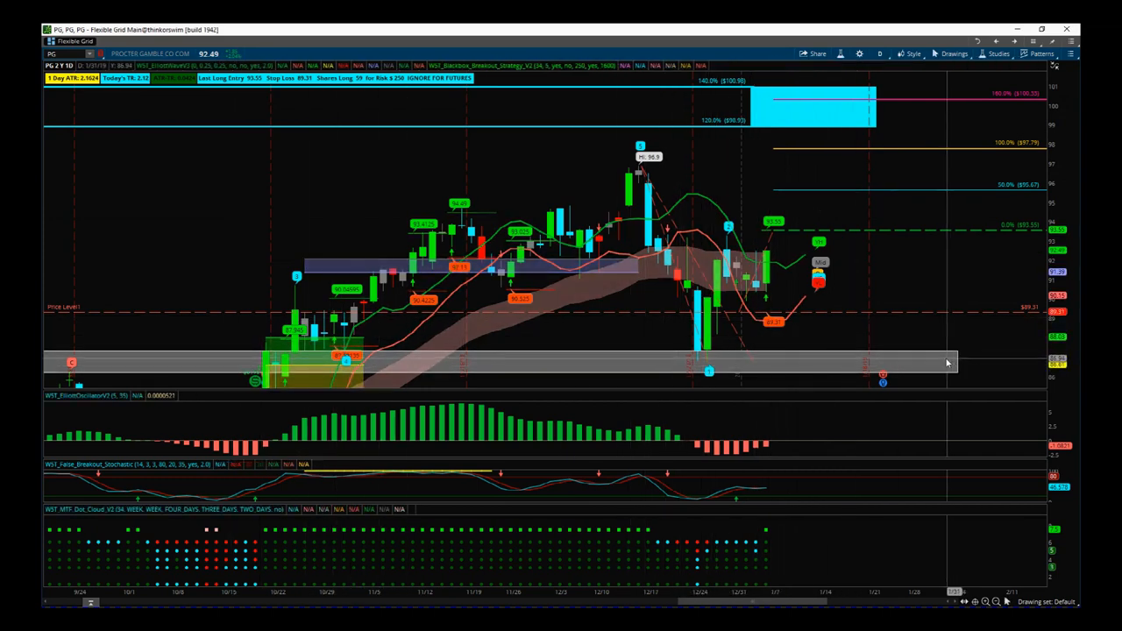
pyautogui.moveTo(711, 312)
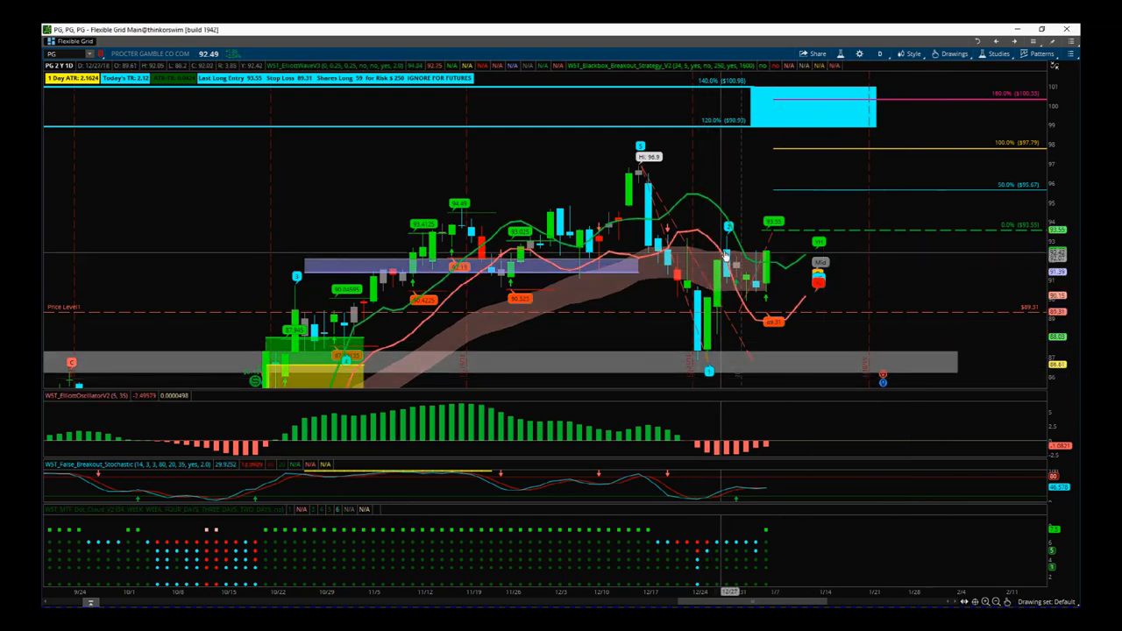
pyautogui.moveTo(740, 279)
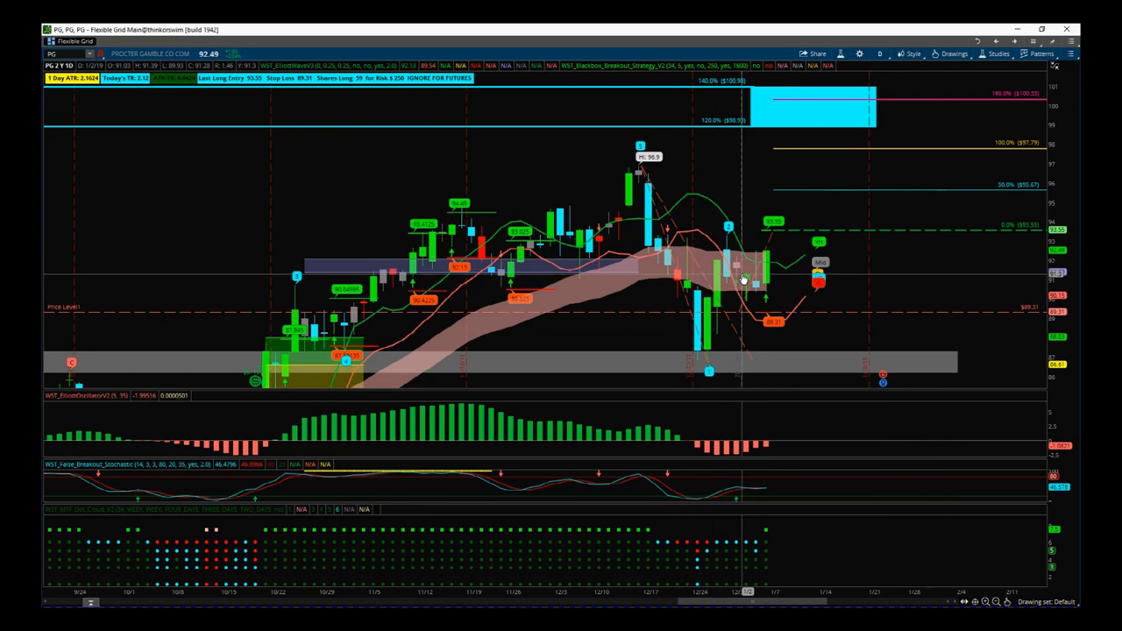
pyautogui.moveTo(793, 256)
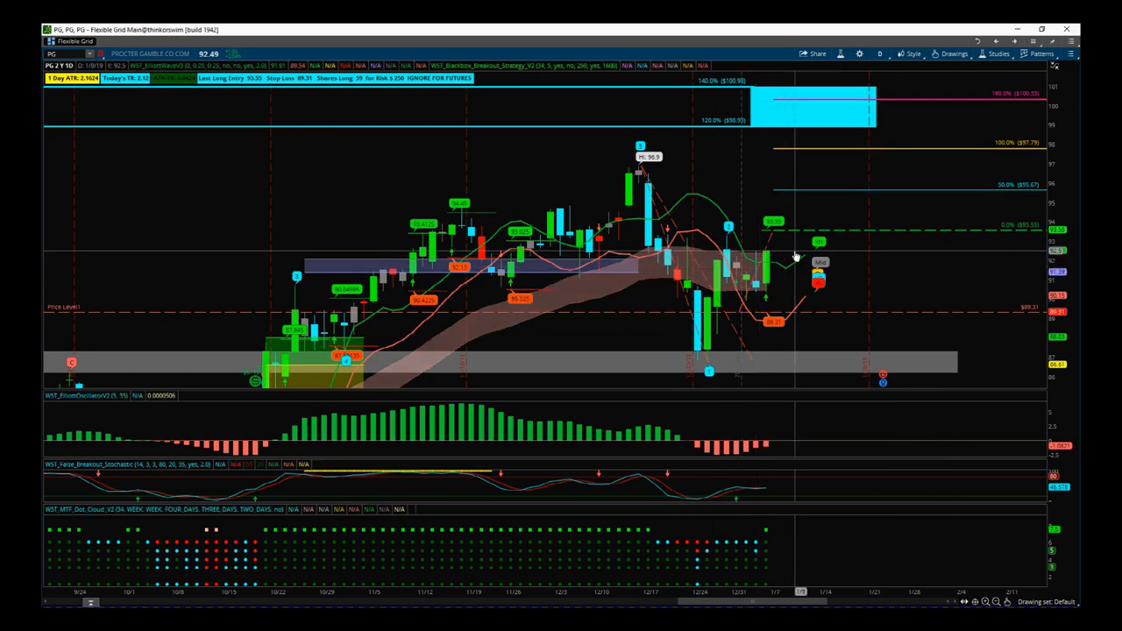
pyautogui.moveTo(793, 263)
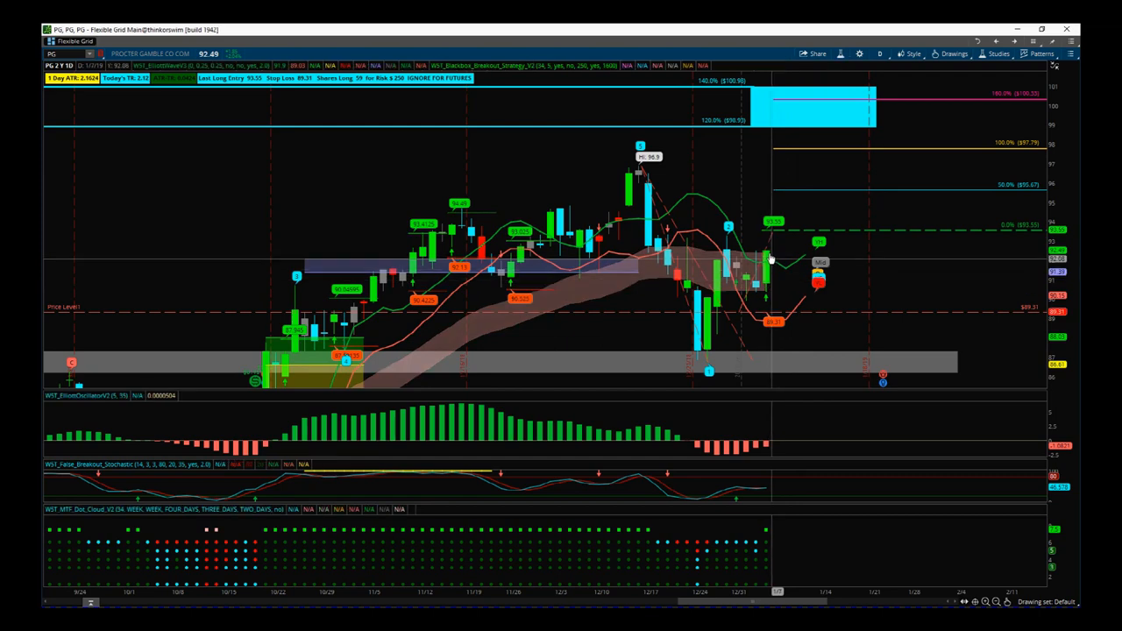
pyautogui.moveTo(756, 296)
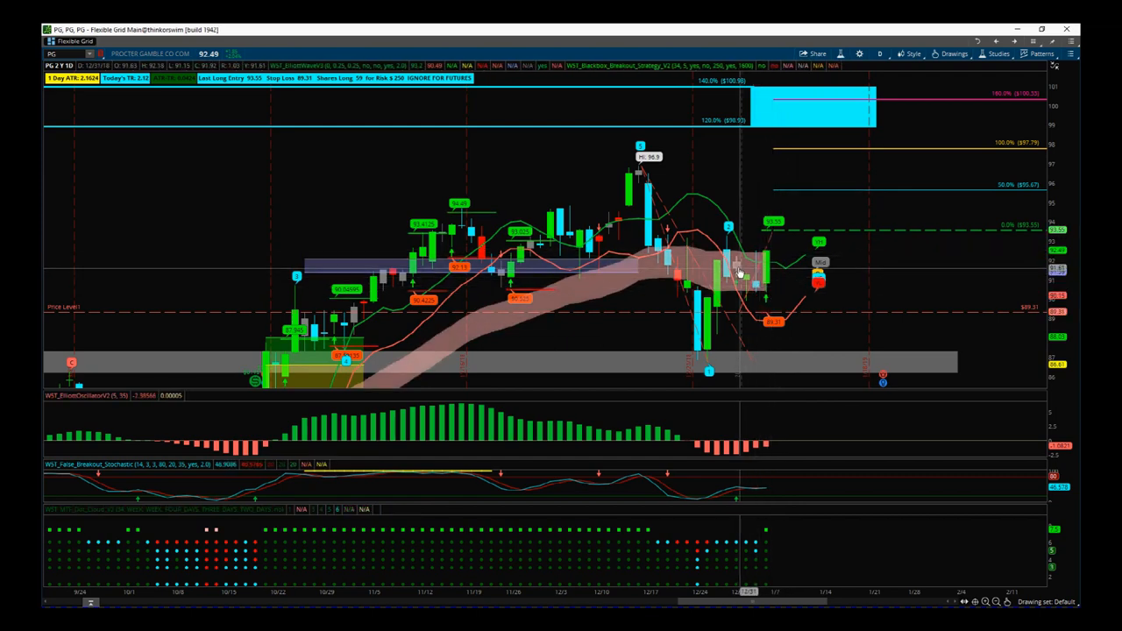
pyautogui.moveTo(670, 263)
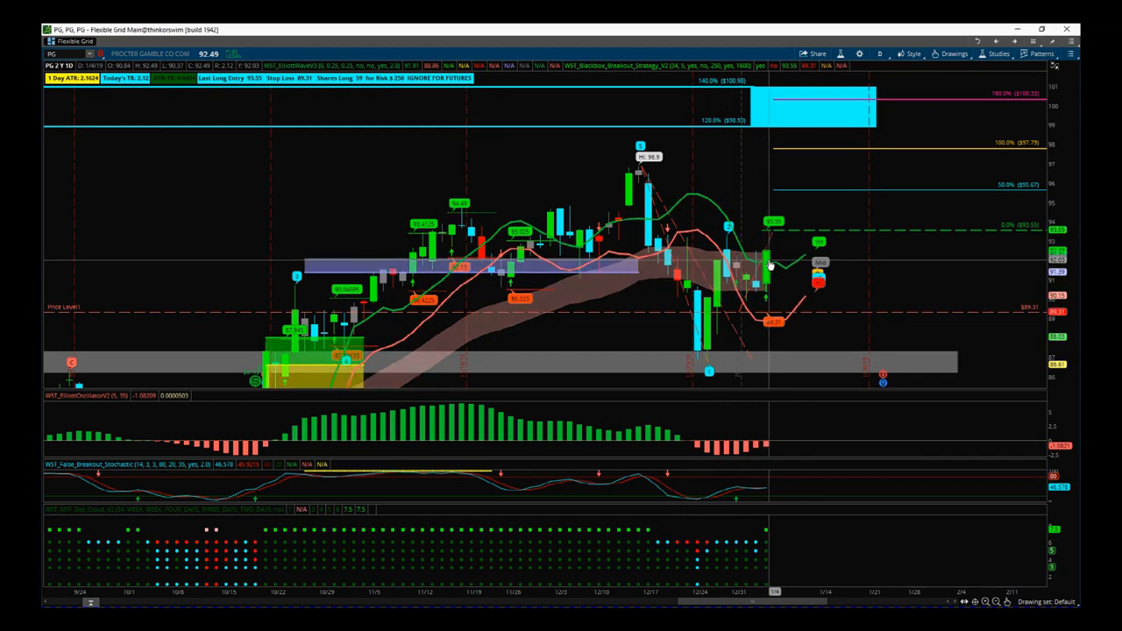
pyautogui.moveTo(824, 279)
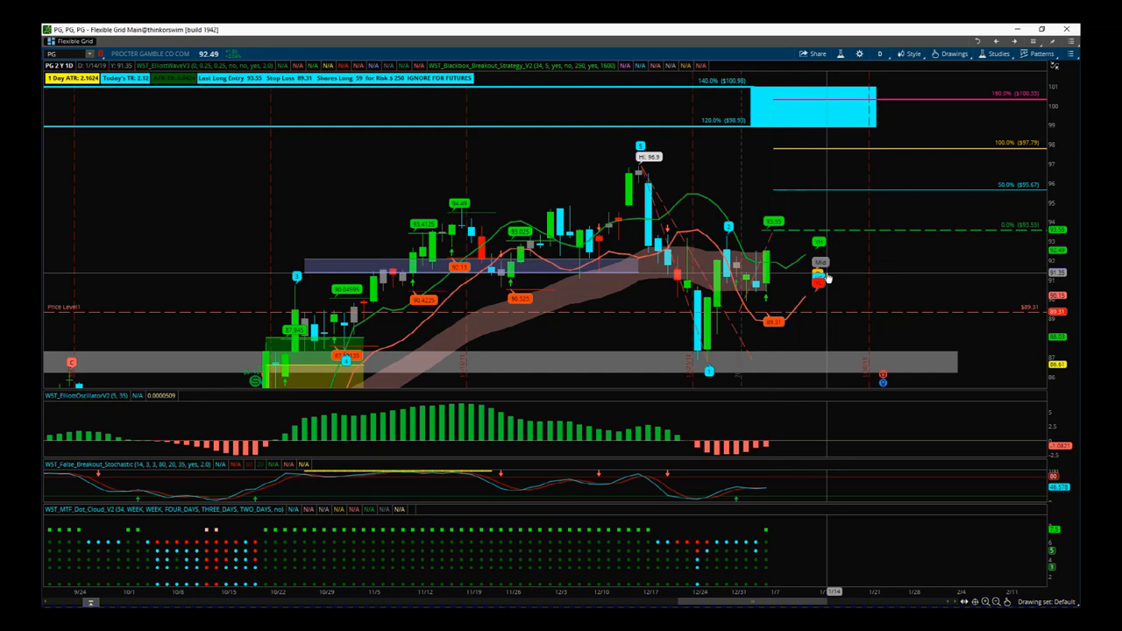
pyautogui.moveTo(857, 273)
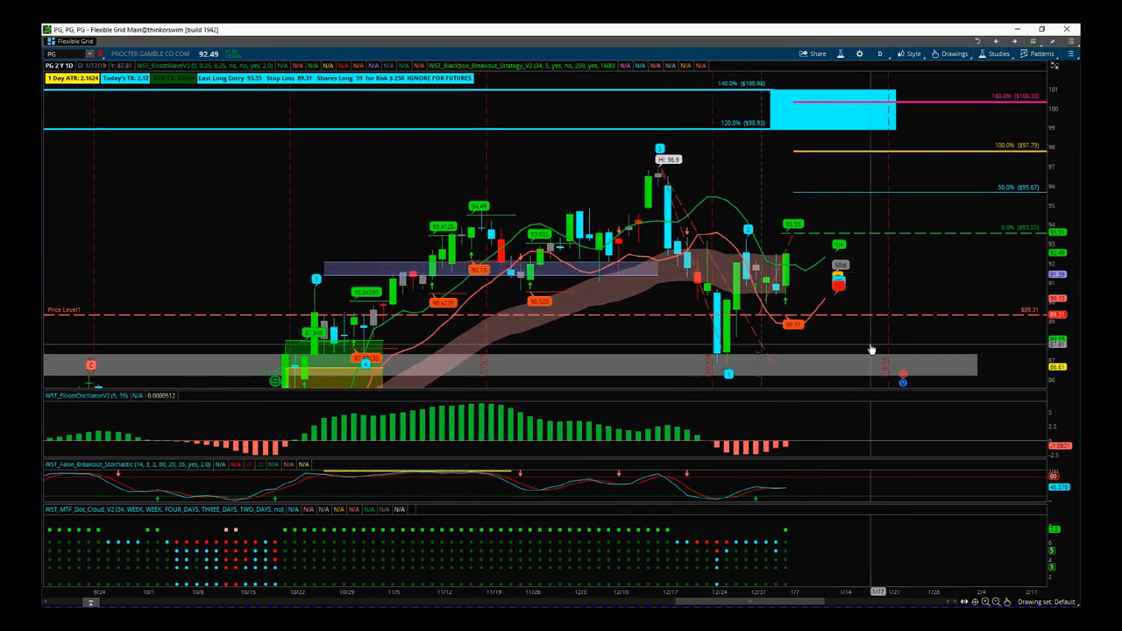
pyautogui.moveTo(789, 329)
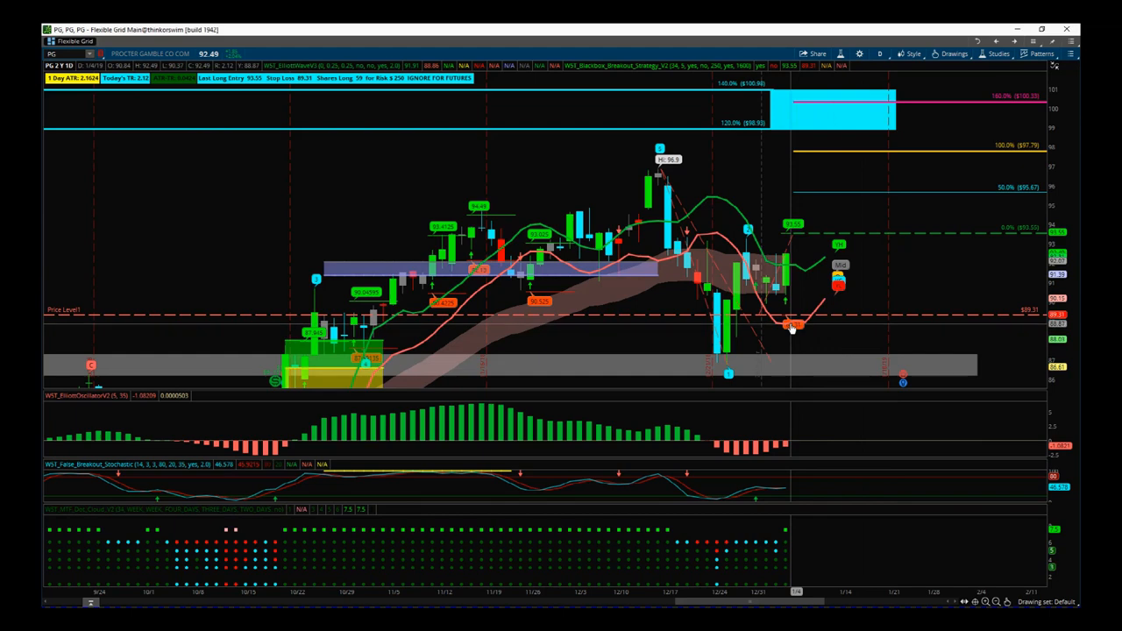
pyautogui.moveTo(789, 330)
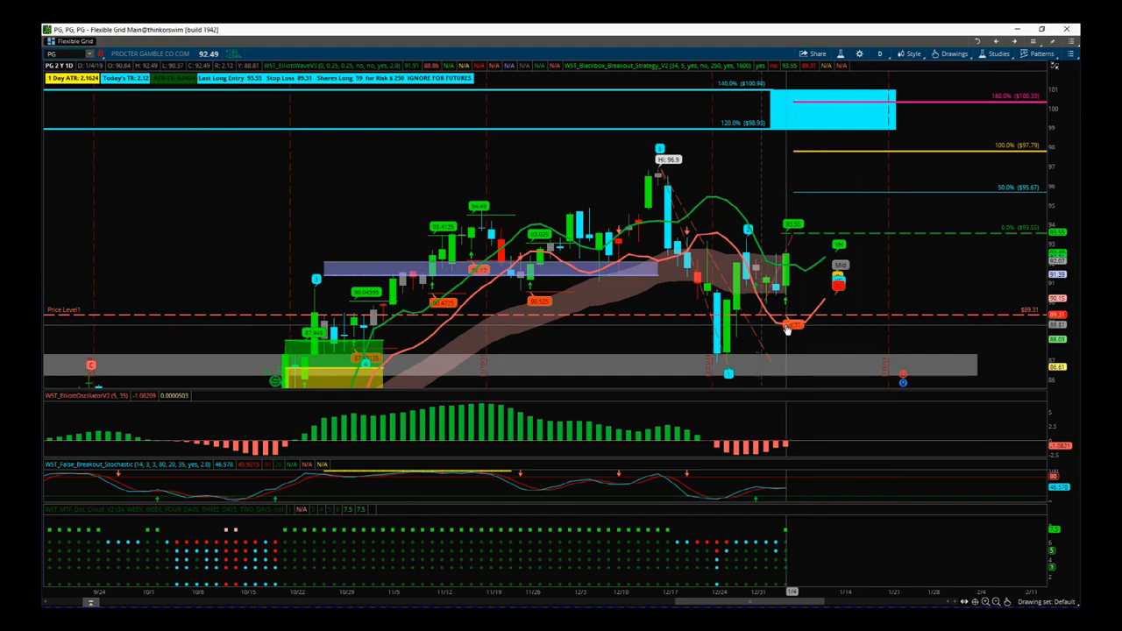
pyautogui.moveTo(831, 139)
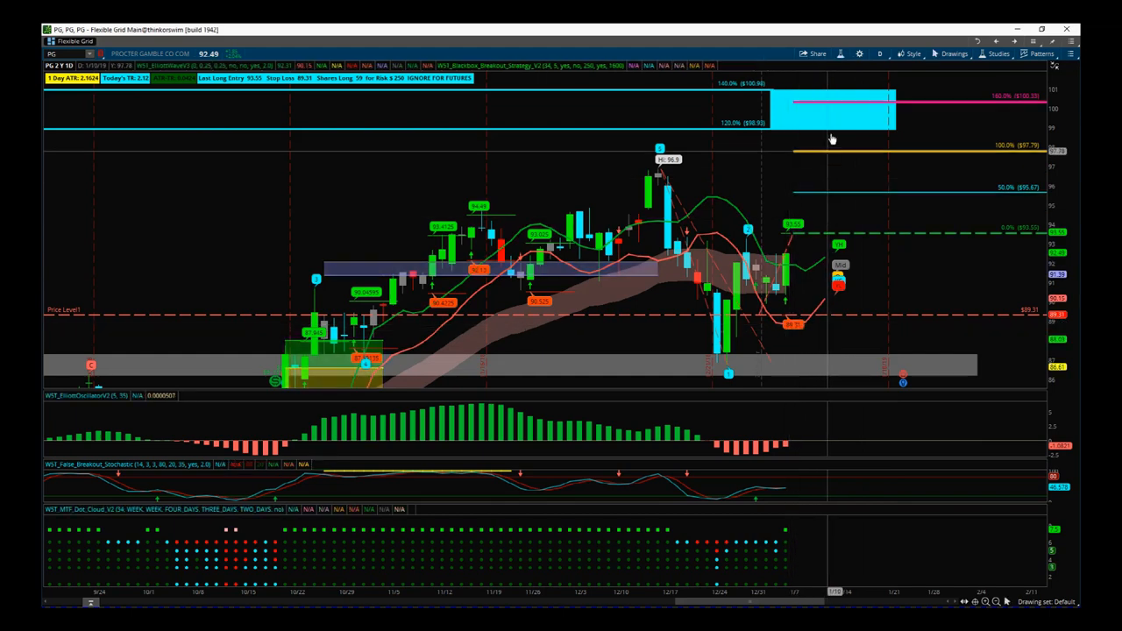
pyautogui.moveTo(376, 185)
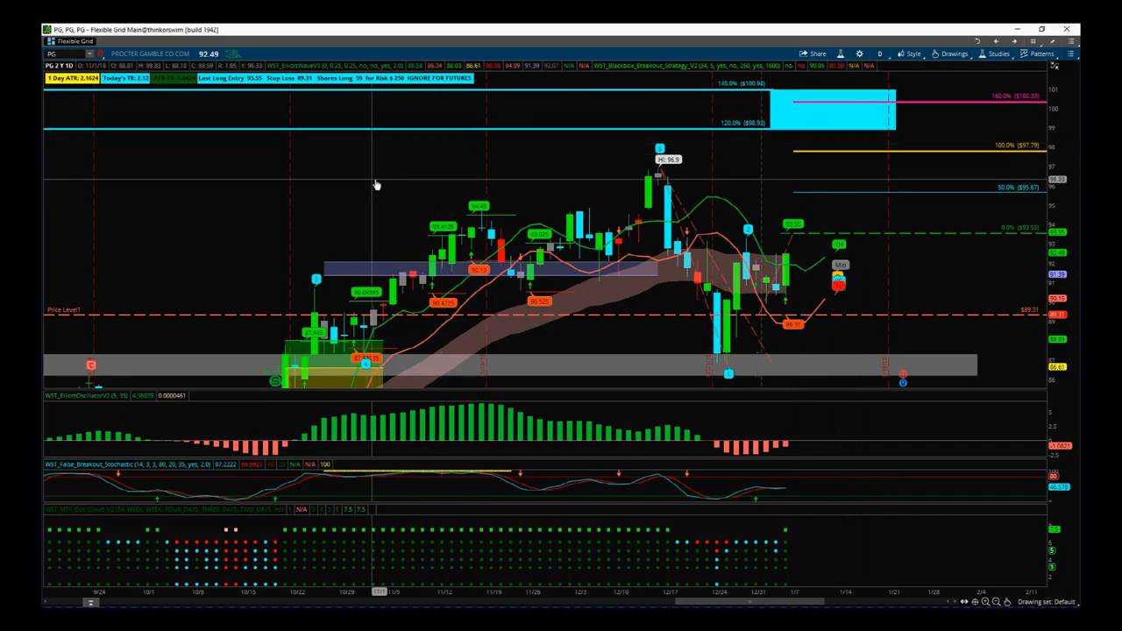